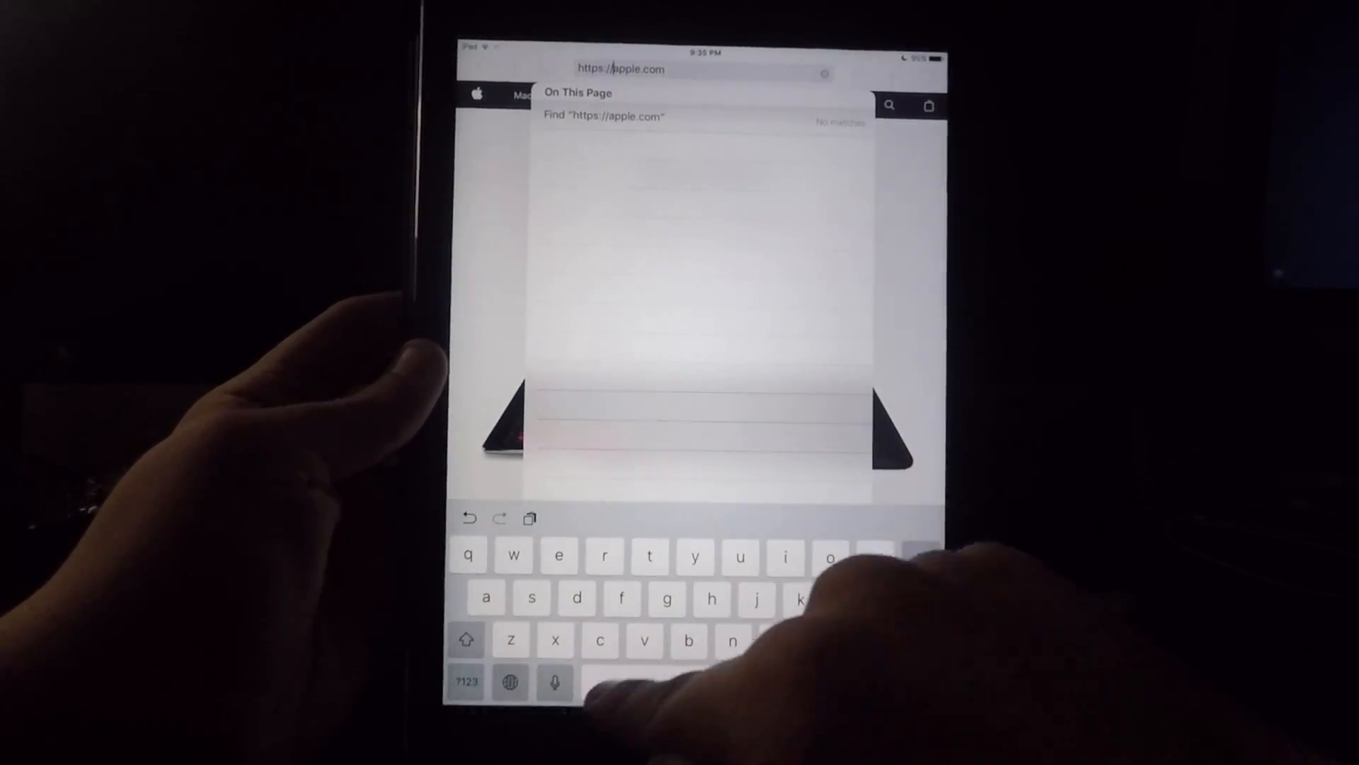
# - Load beta.apple.com to reach the Apple Beta Software Program sign-in page
pyautogui.write('beta')
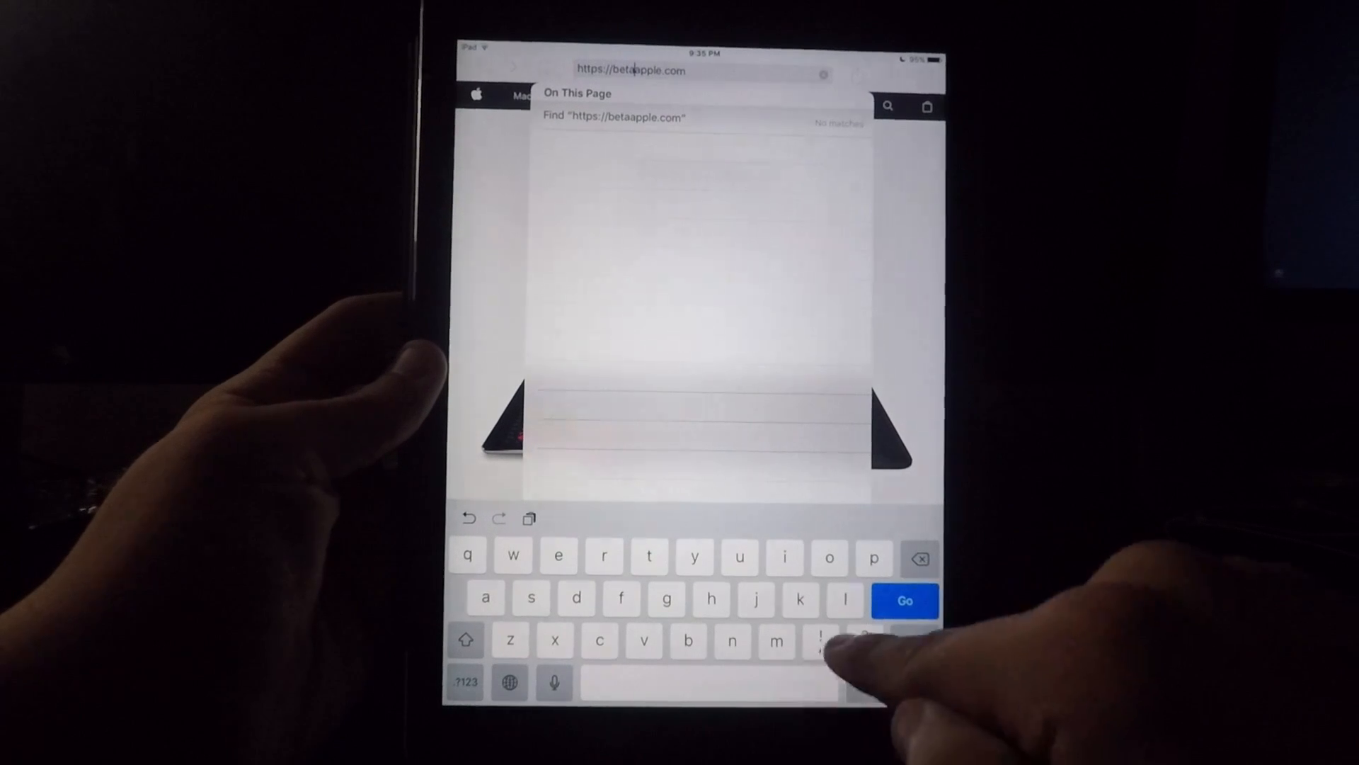
pyautogui.click(904, 600)
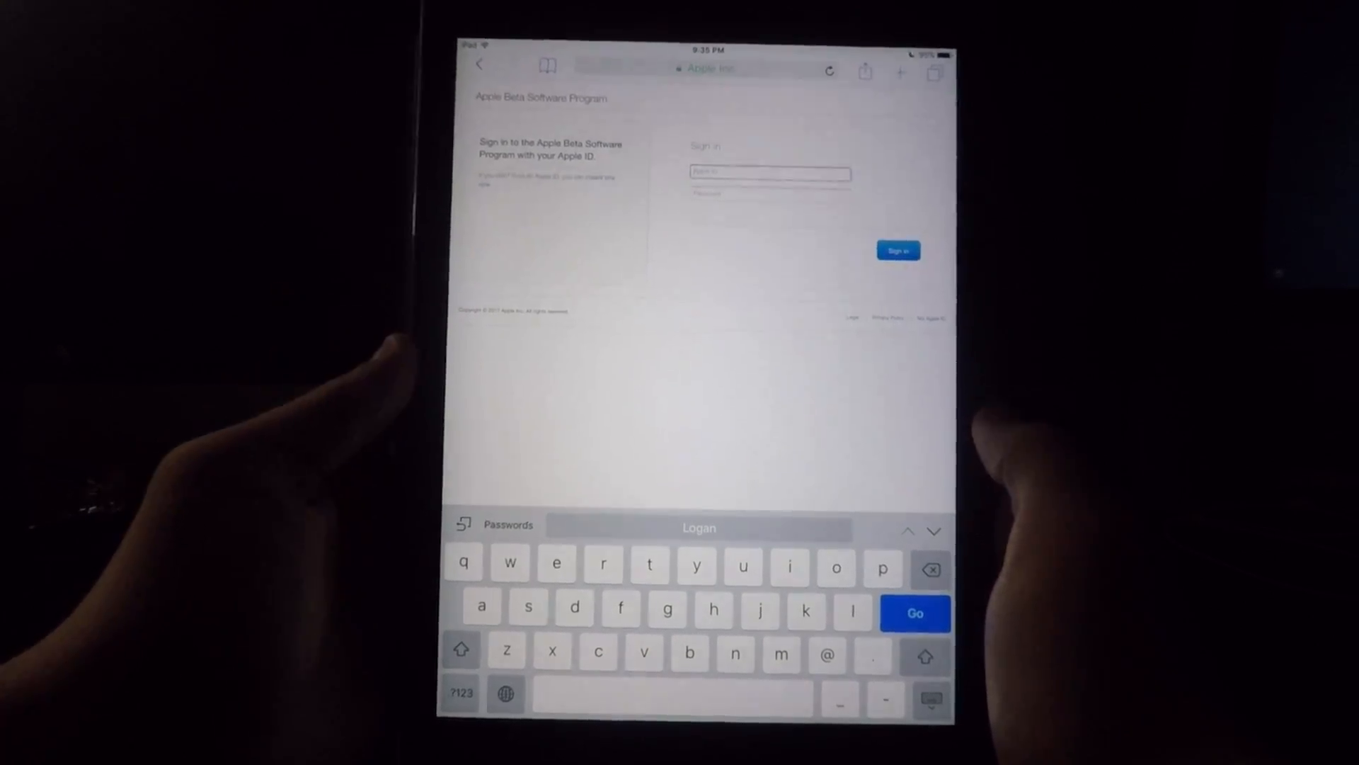
# - Sign in with the Apple ID and password to reach the program's Agreement page
pyautogui.click(915, 613)
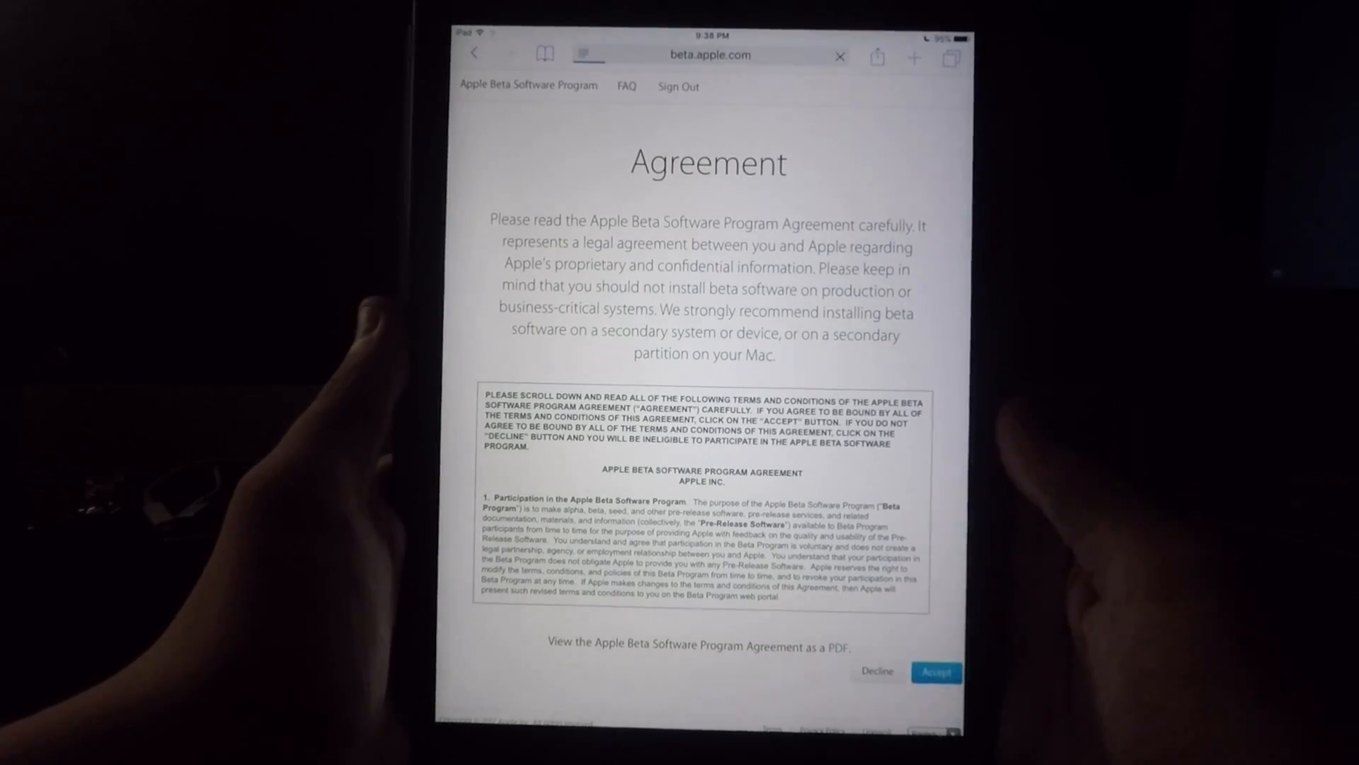
# - Accept the beta program agreement and scroll through the enrollment guide
pyautogui.click(936, 671)
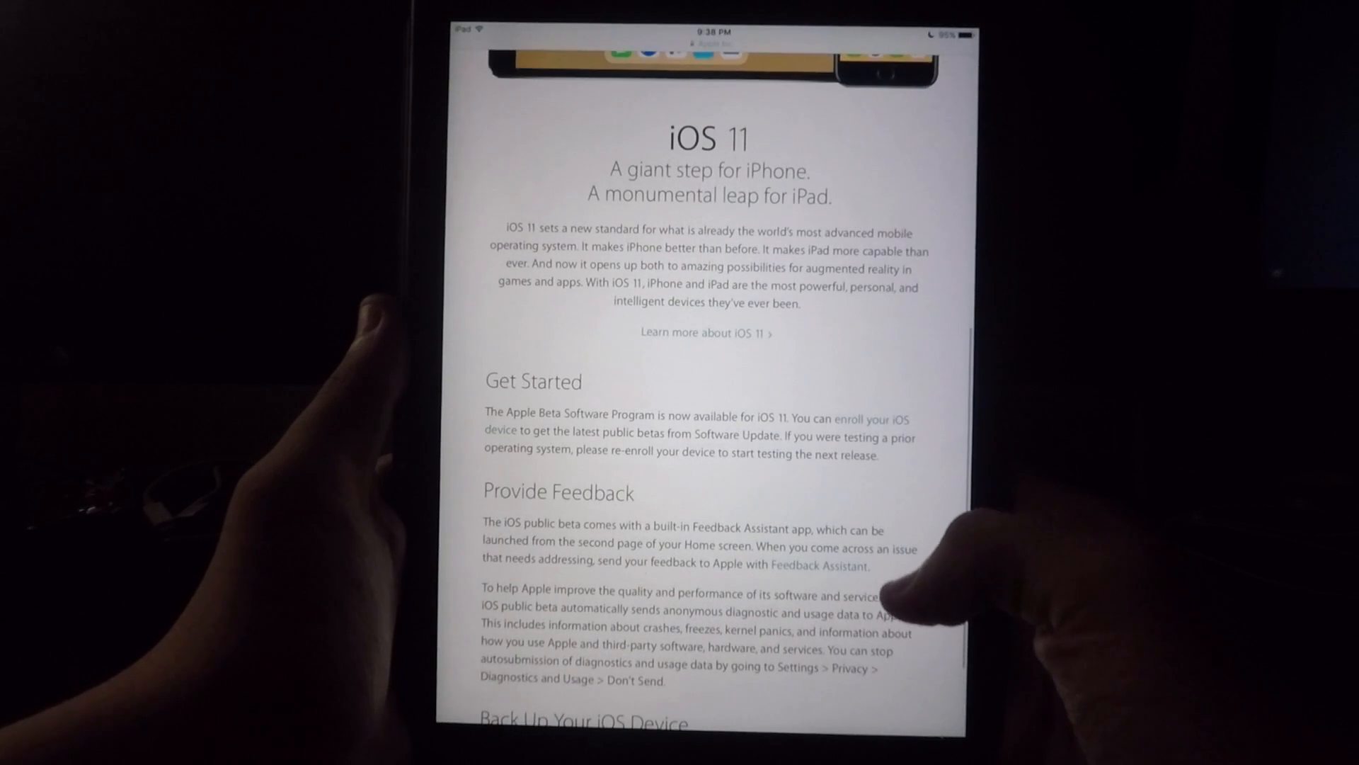
pyautogui.scroll(-3)
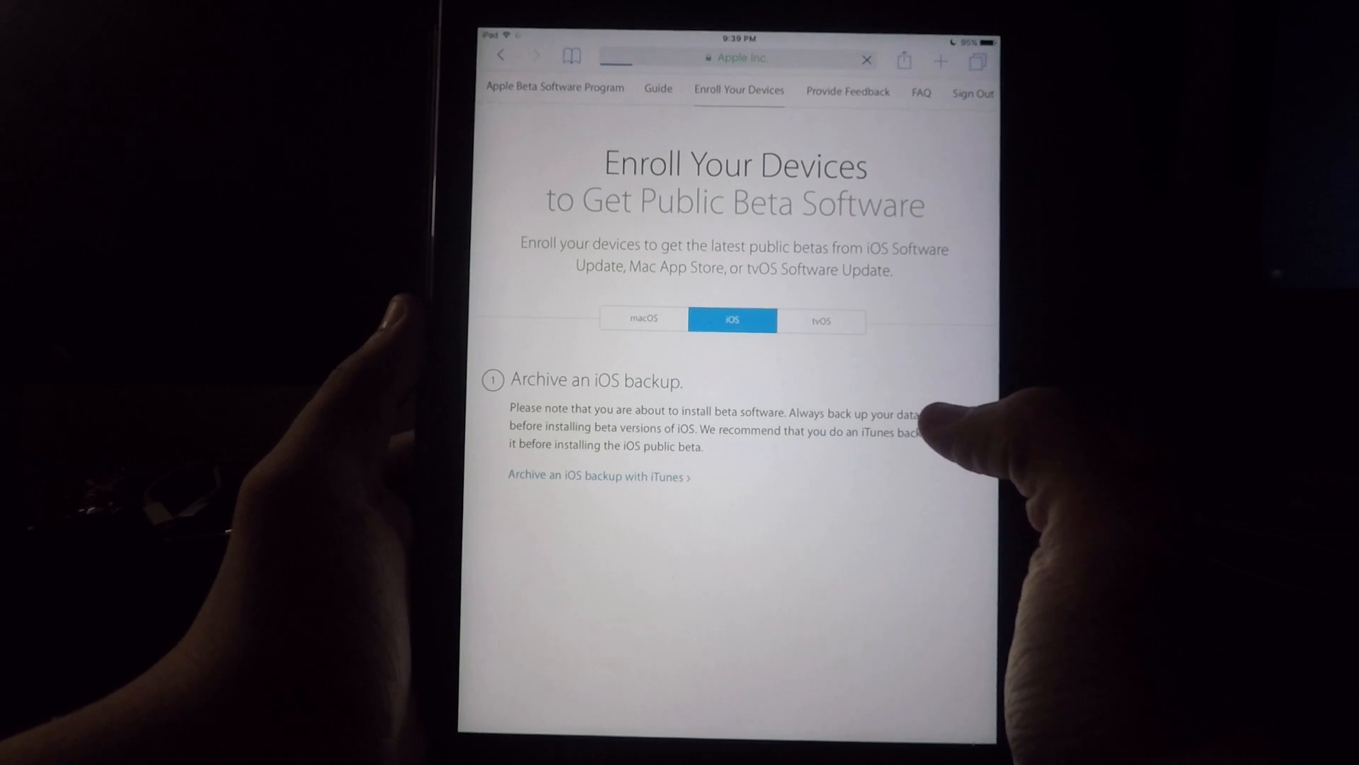
# - Download the iOS Beta Software Profile from step 2 of the iOS enrollment page
pyautogui.scroll(-3)
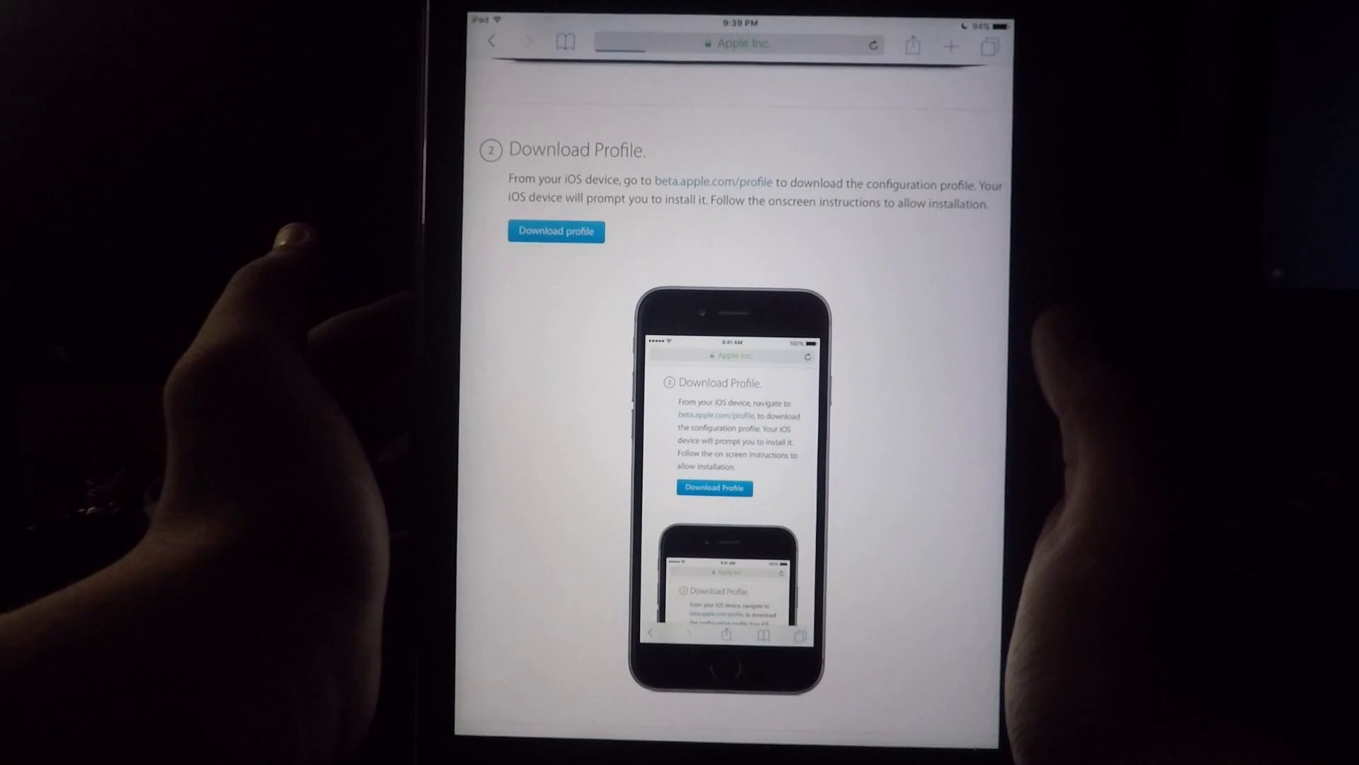
pyautogui.click(555, 231)
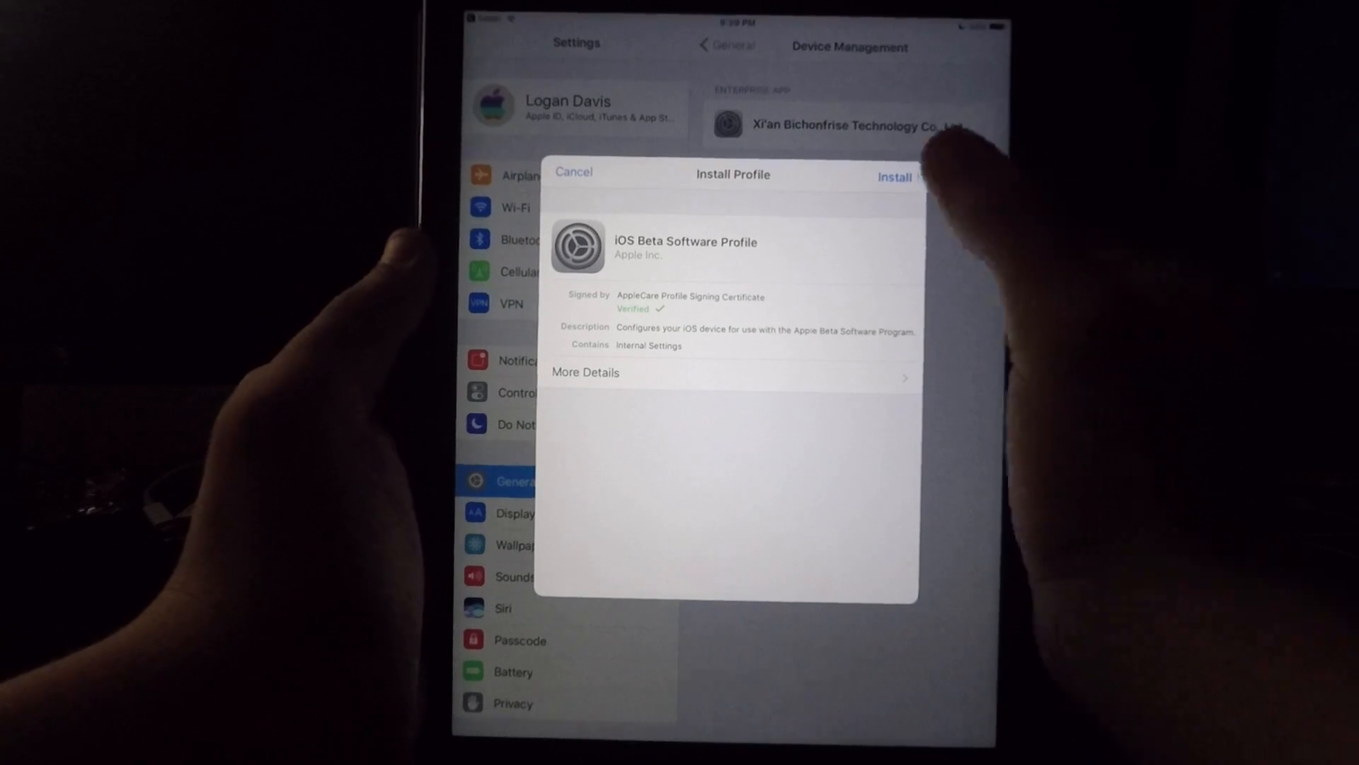
# - Install the iOS Beta Software Profile, agreeing to consent and confirming, then defer the restart
pyautogui.click(893, 177)
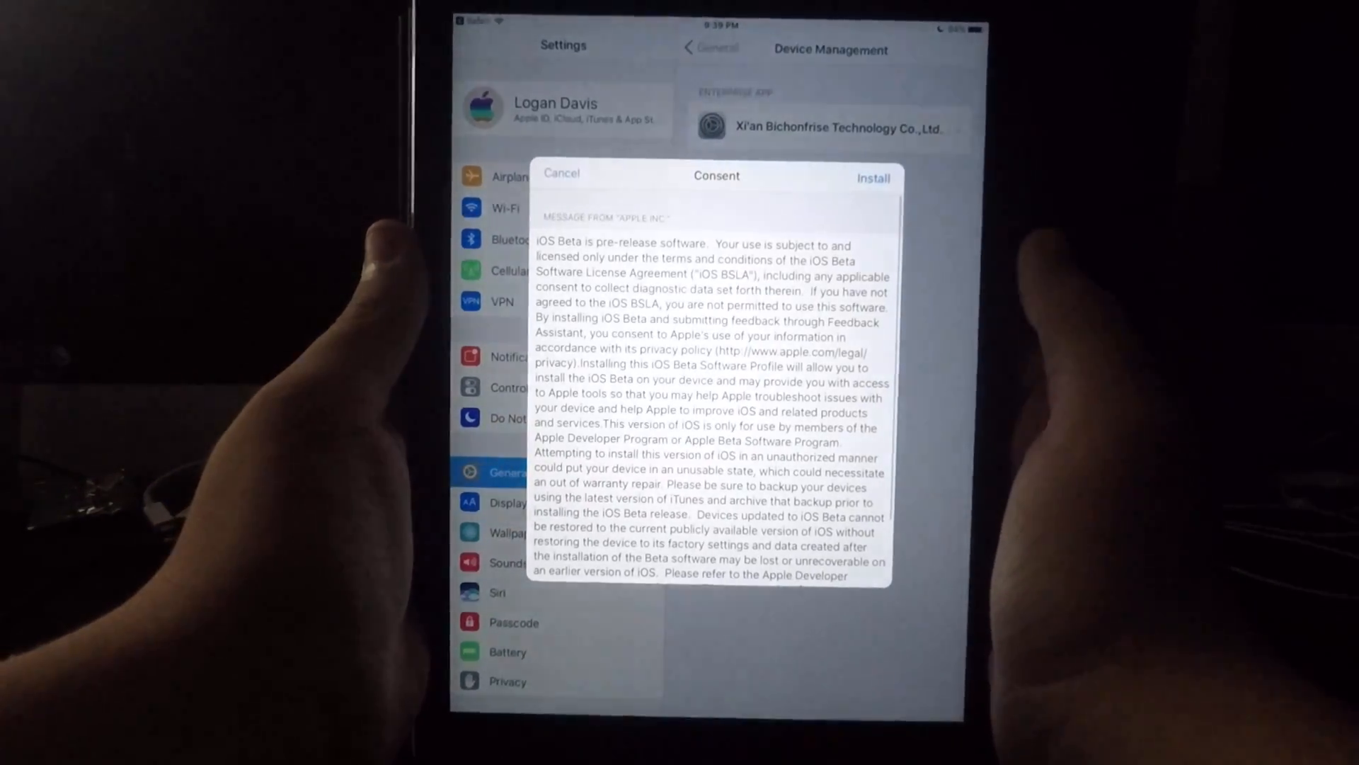
pyautogui.click(874, 178)
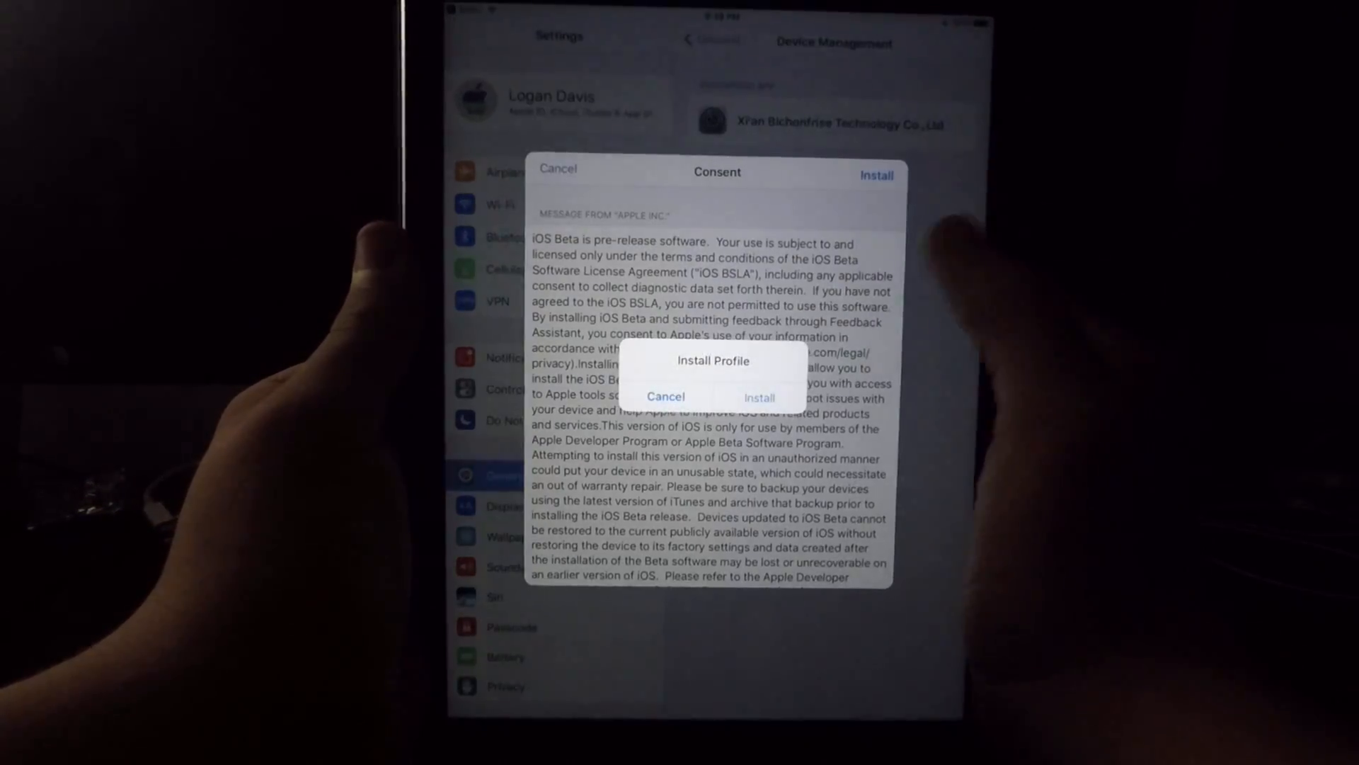
pyautogui.click(759, 396)
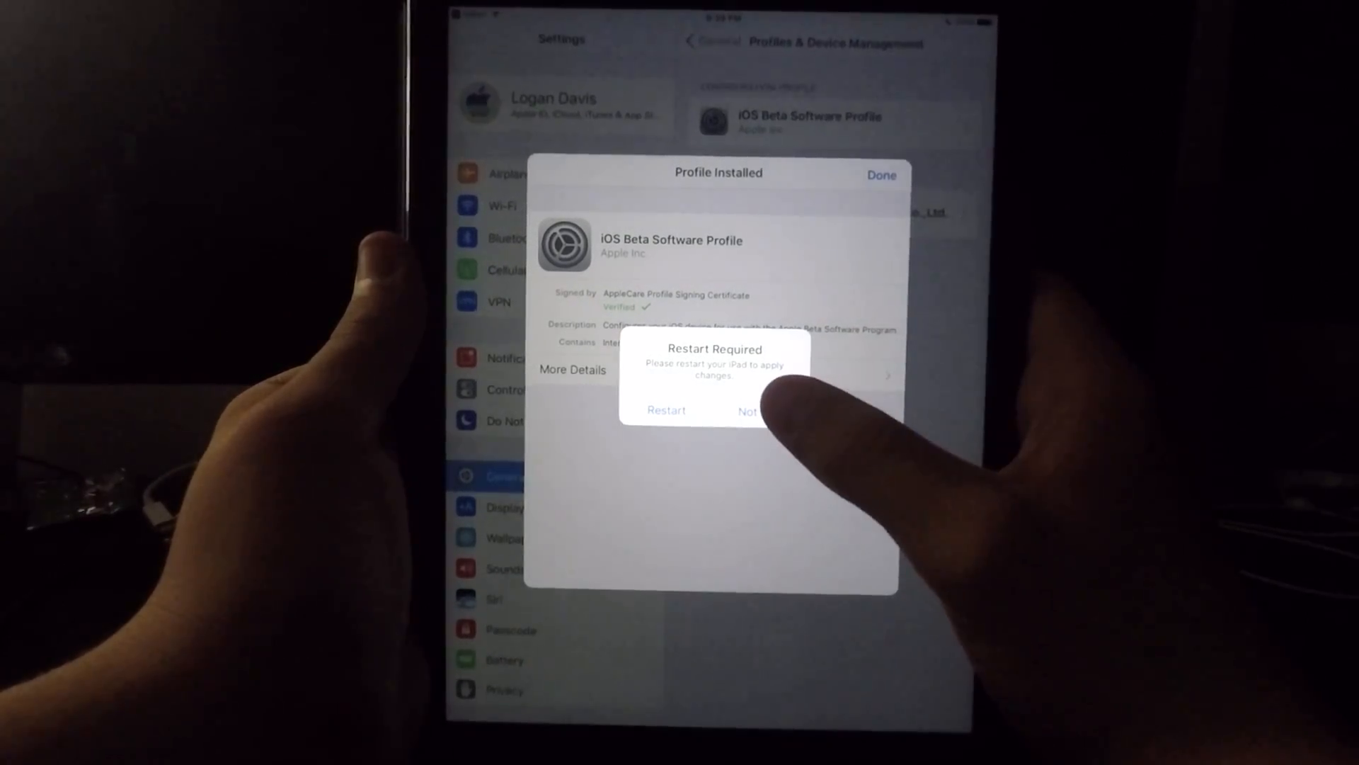
pyautogui.click(751, 410)
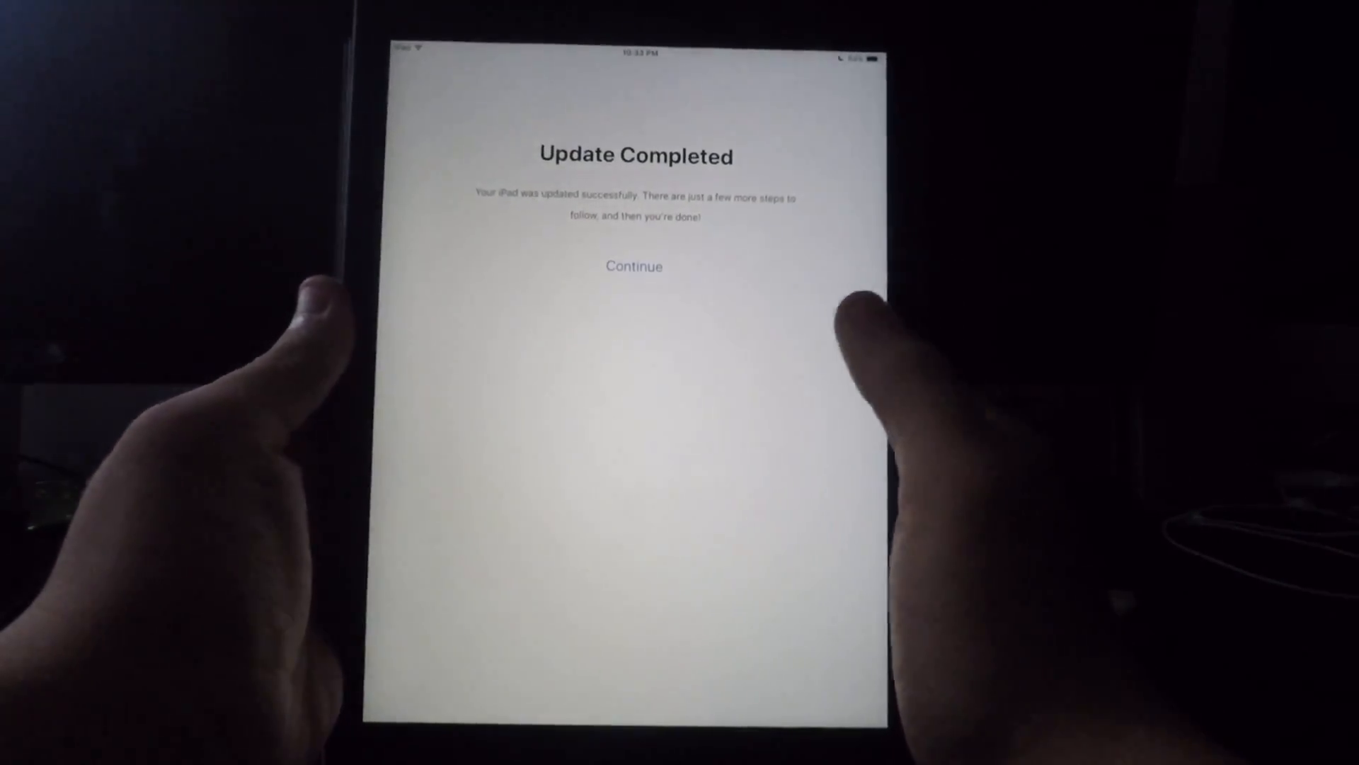
# - Continue past the Update Completed notice to the Location Services step
pyautogui.click(635, 266)
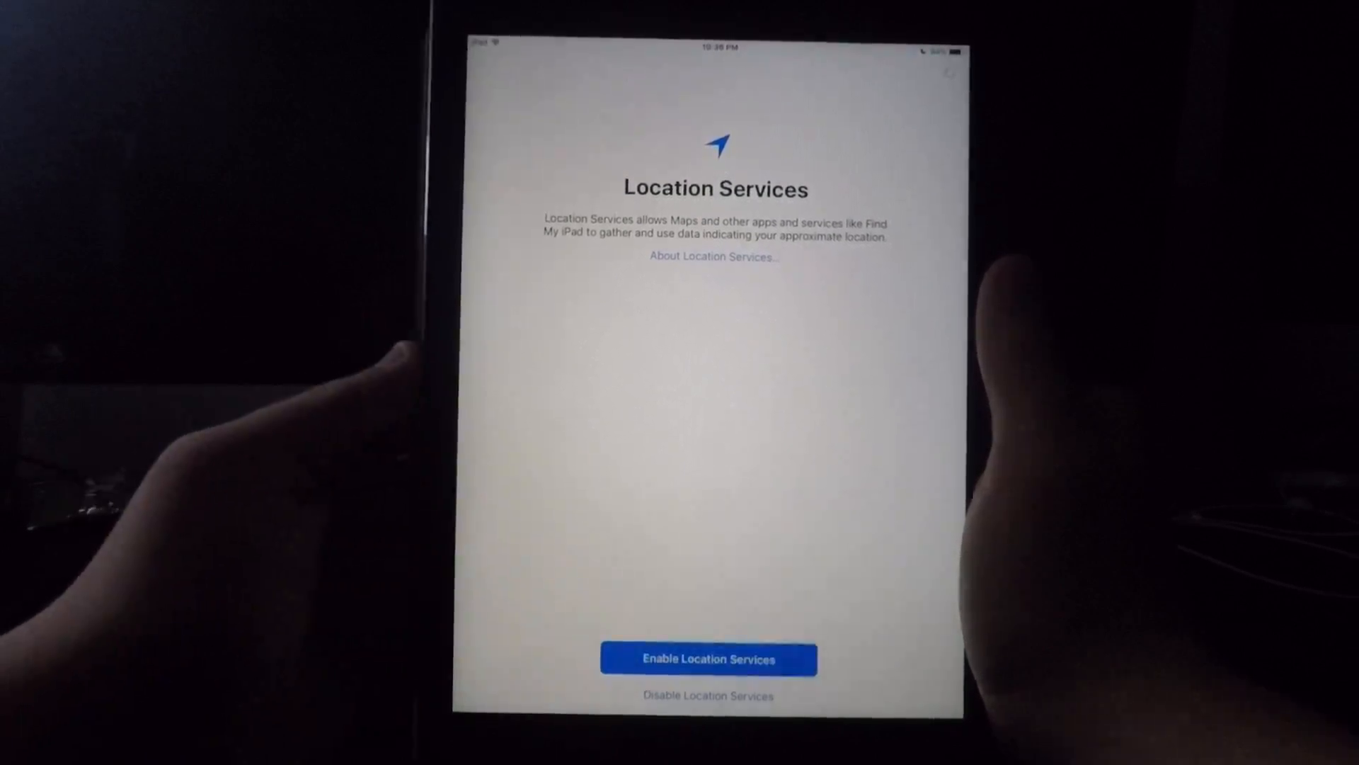
# - Pass the Location Services, Analytics and Dock screens and finish at the Home Screen
pyautogui.click(708, 658)
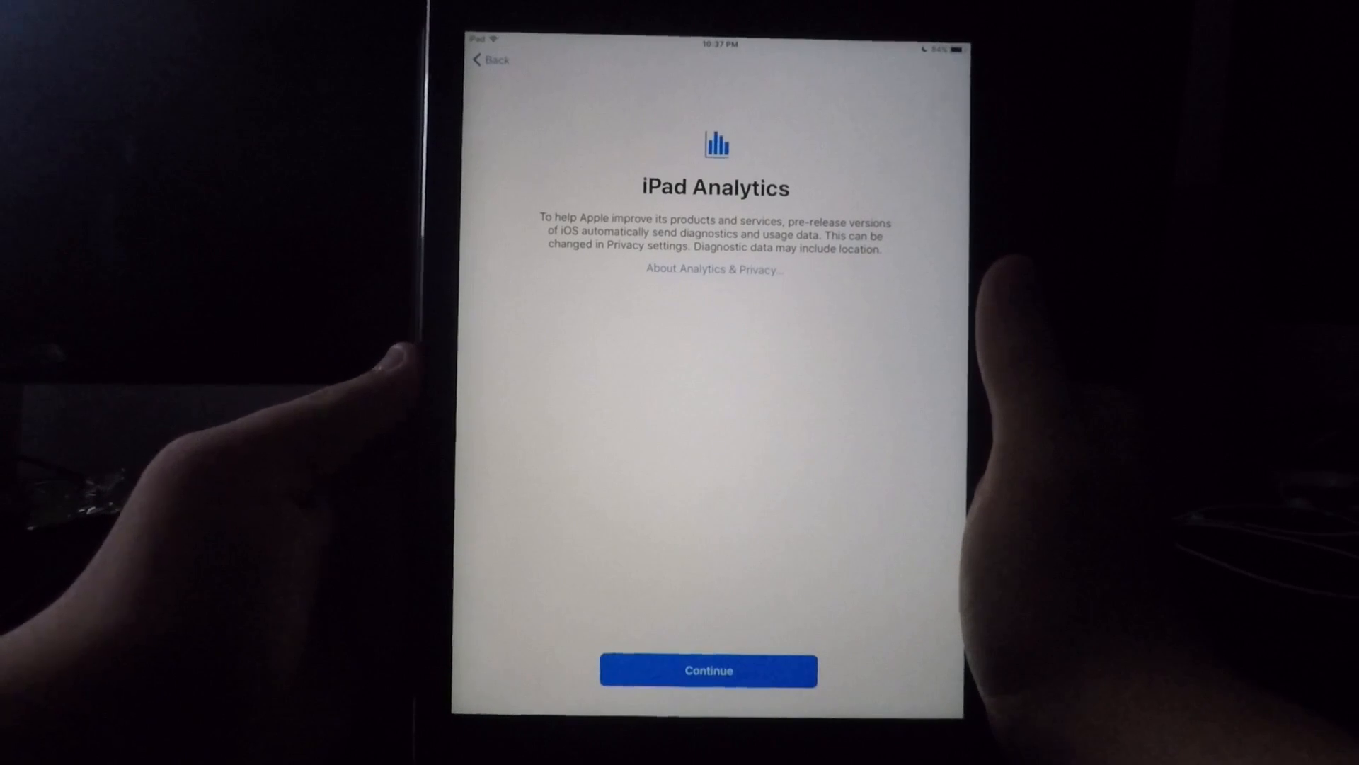
pyautogui.click(708, 670)
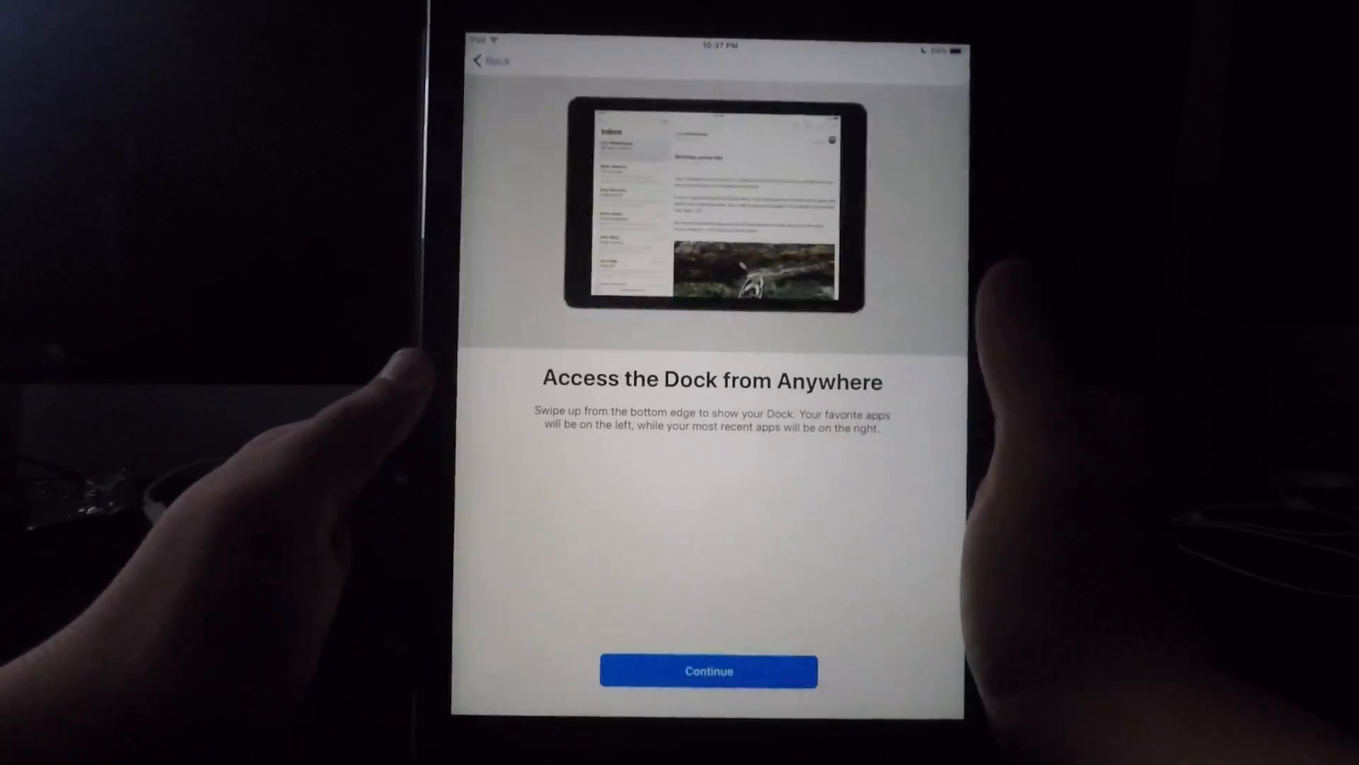
pyautogui.click(707, 670)
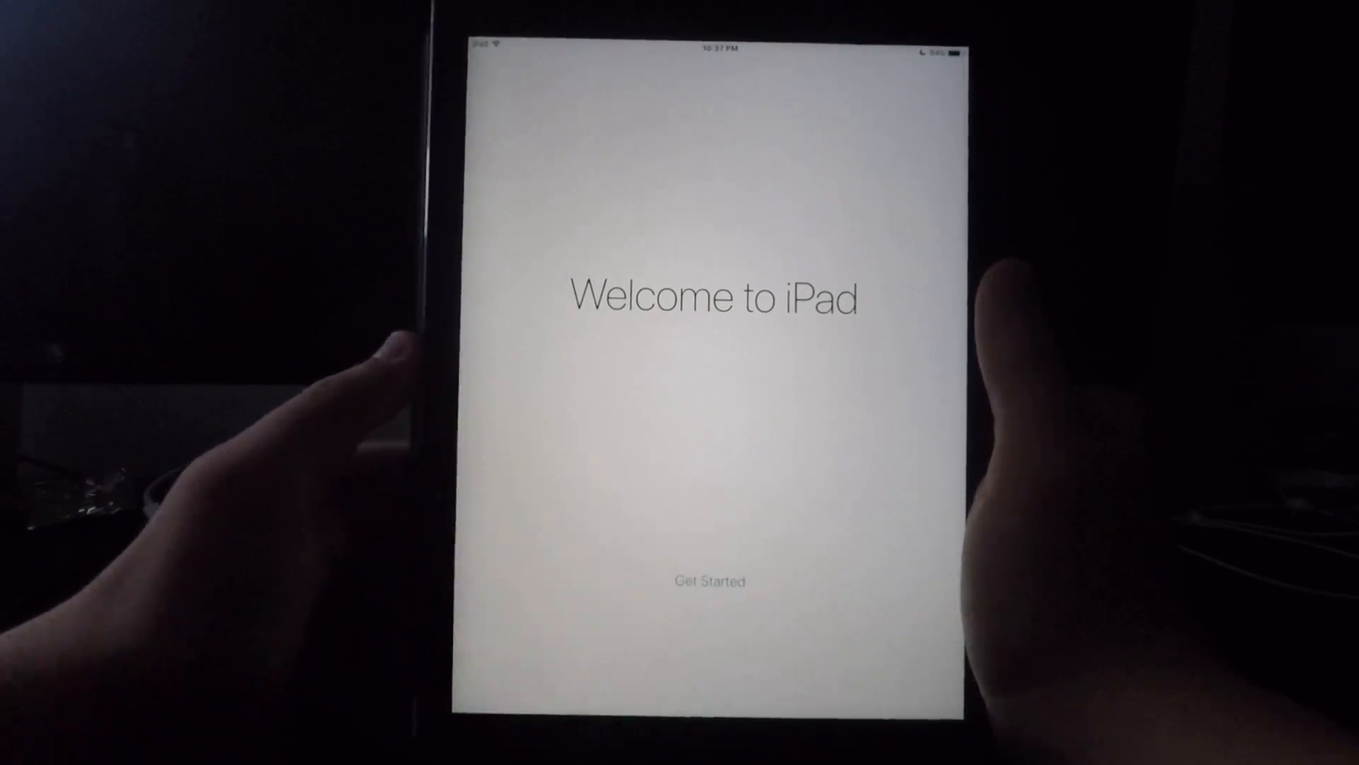
pyautogui.click(709, 580)
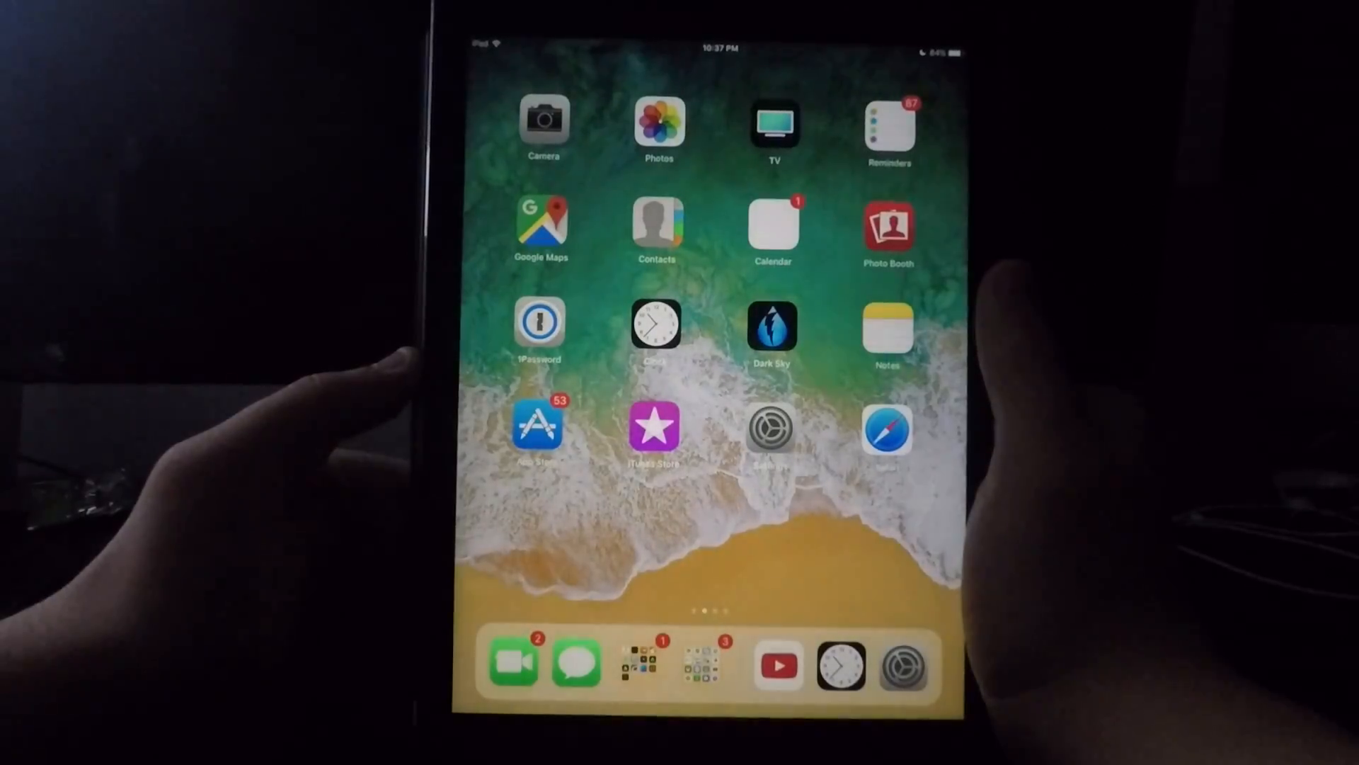